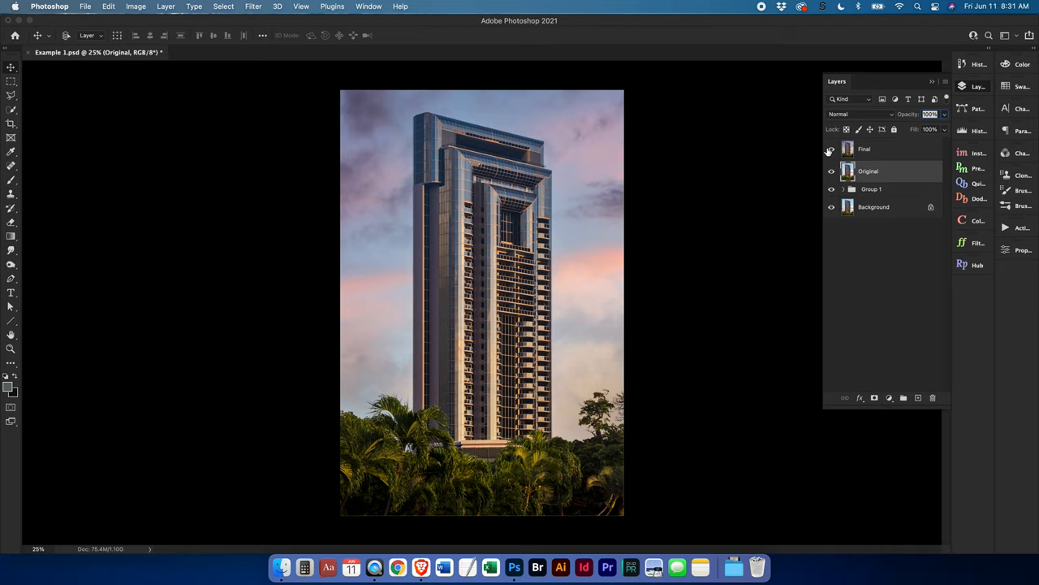
Hide the Final and Original layers so the unedited blue-sky photo shows
click(832, 149)
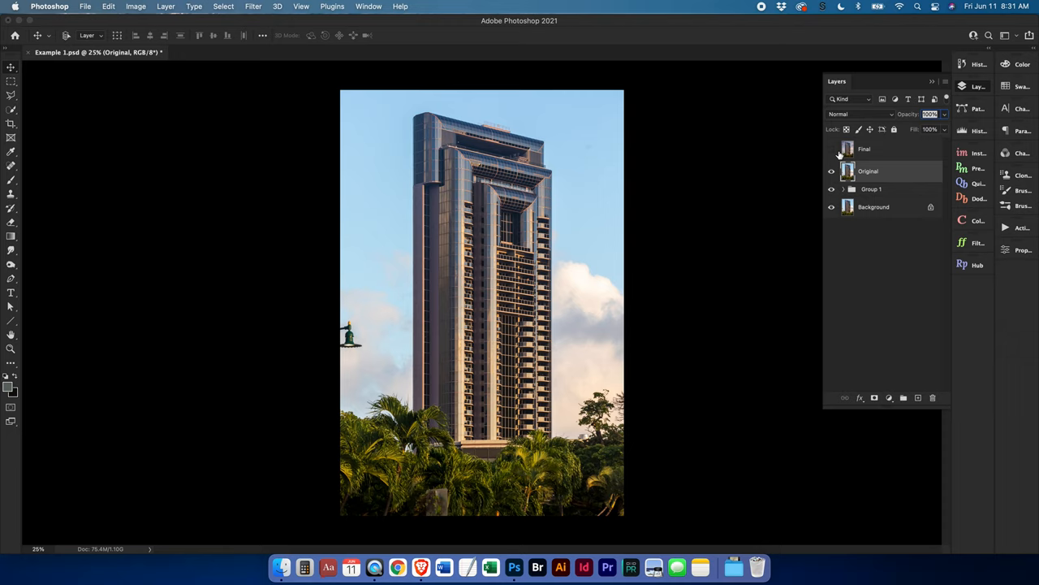
click(843, 188)
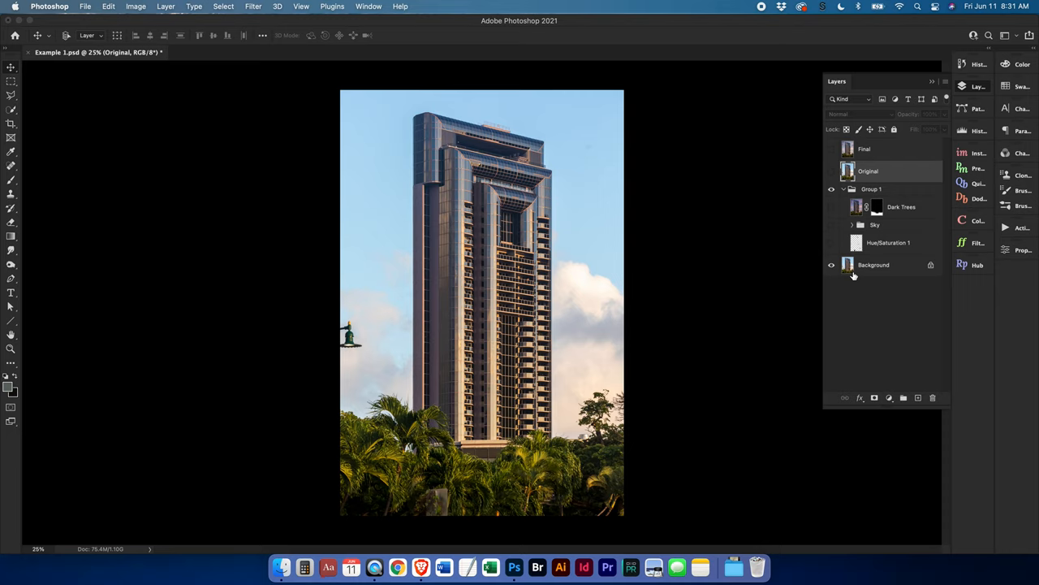
click(874, 263)
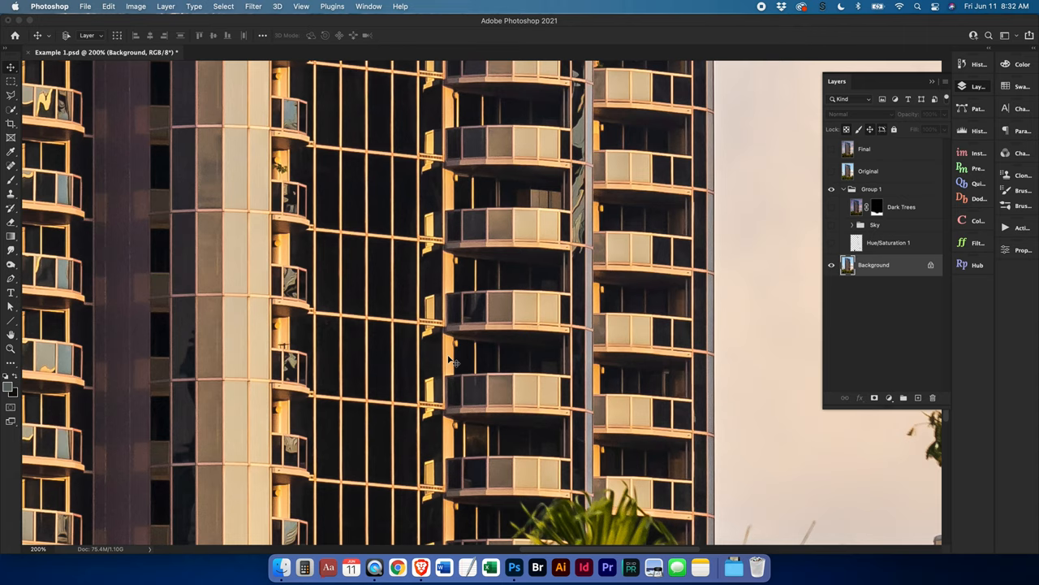
mouse_move(324, 282)
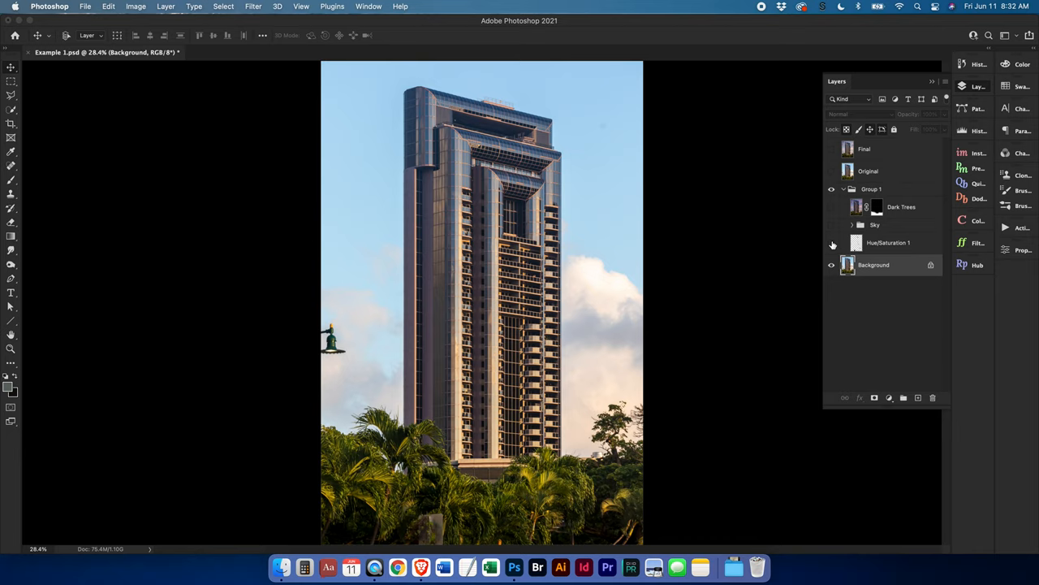
Show Group 1's Hue/Saturation 1, Sky and Dark Trees layers for the pink-purple sunset look
click(831, 242)
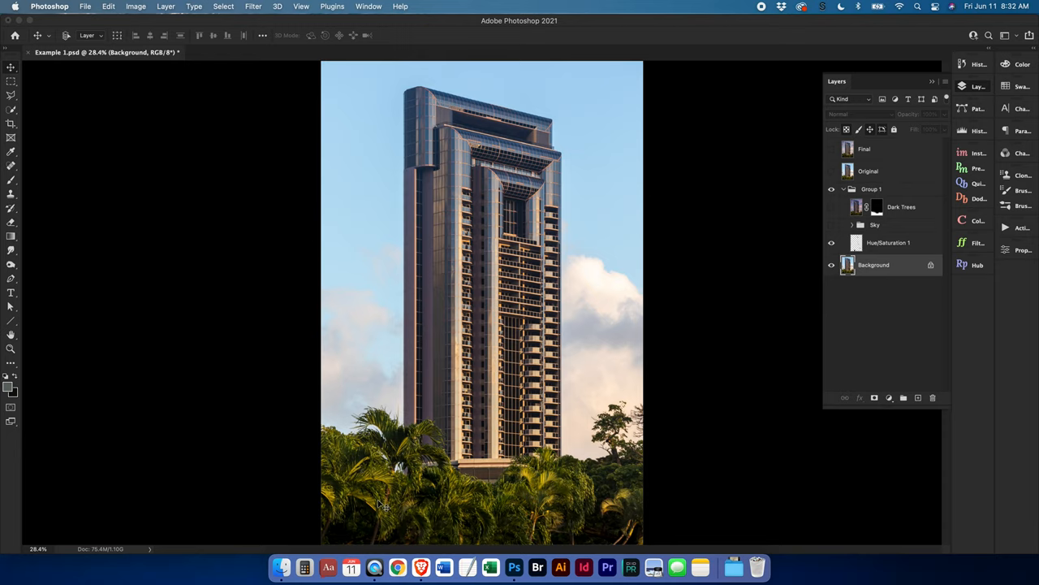
click(832, 224)
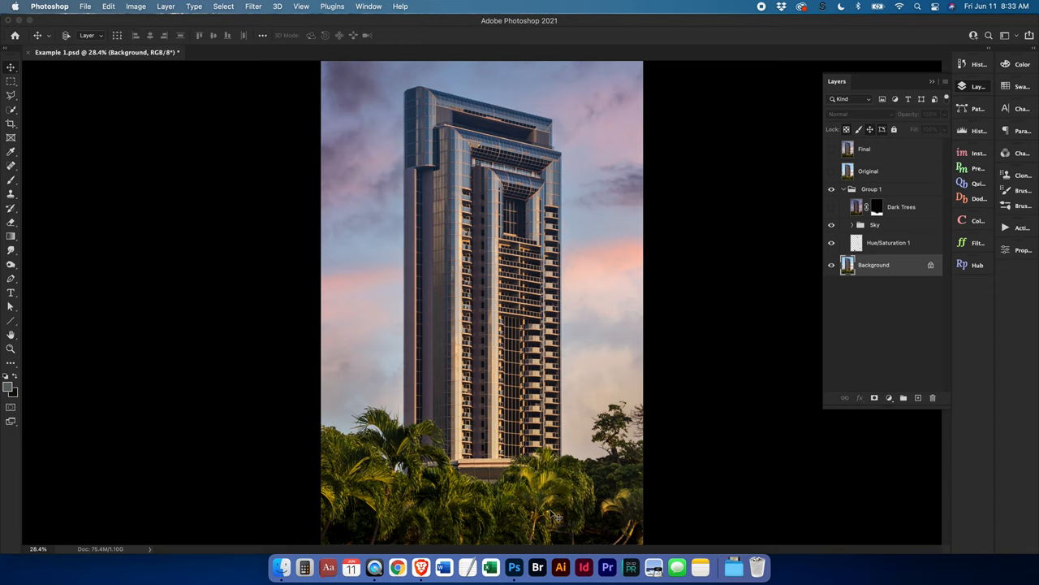
click(832, 206)
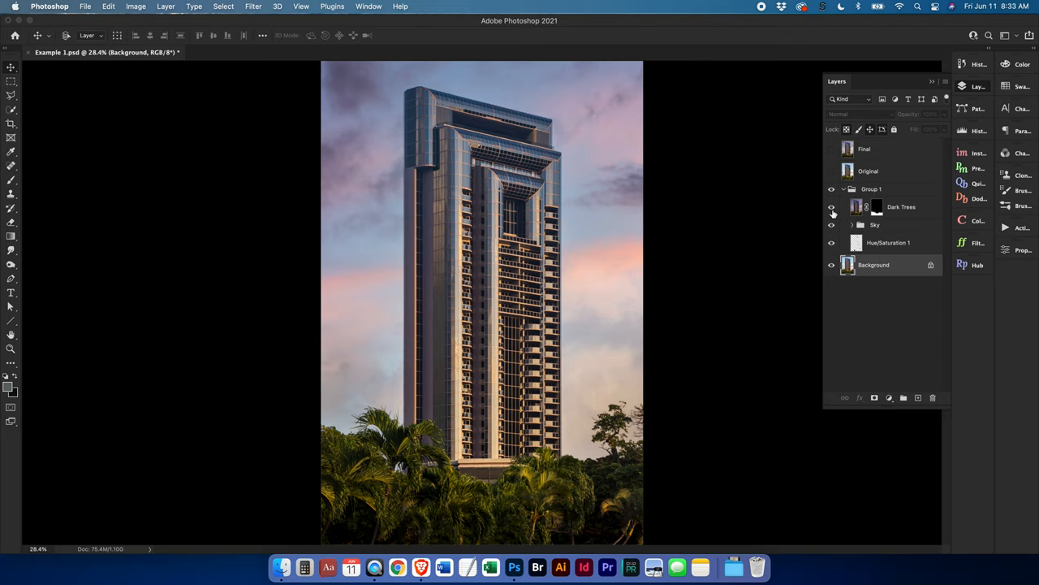